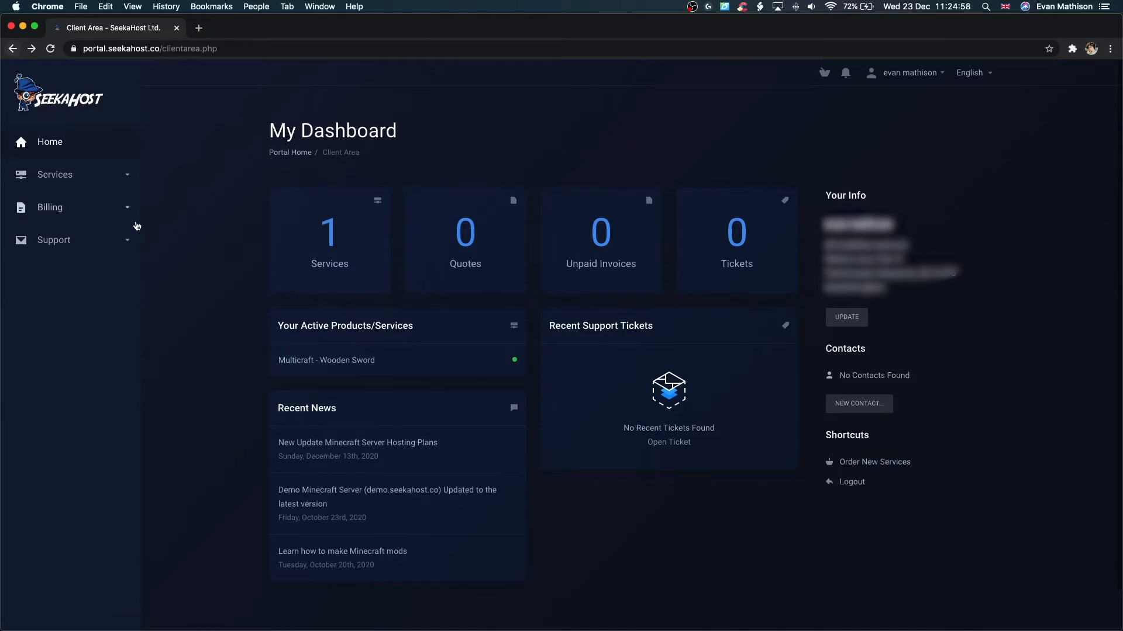
Step: Launch the Multicraft panel from the Wooden Sword service under Services > My Services
{"action": "left_click", "coordinate": [55, 174]}
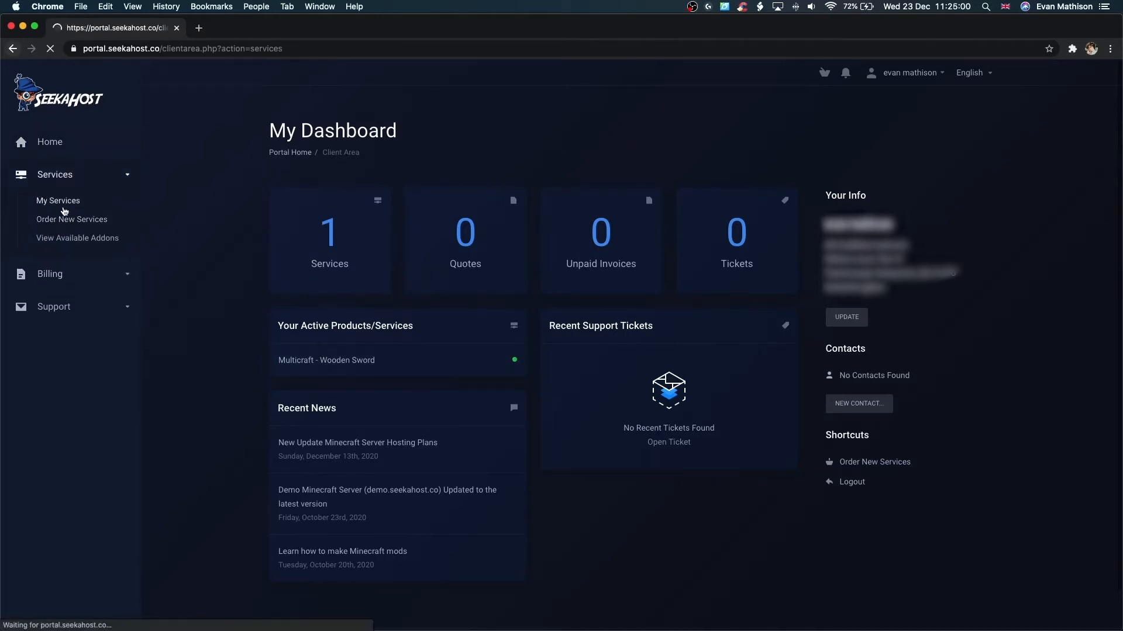
{"action": "left_click", "coordinate": [58, 200]}
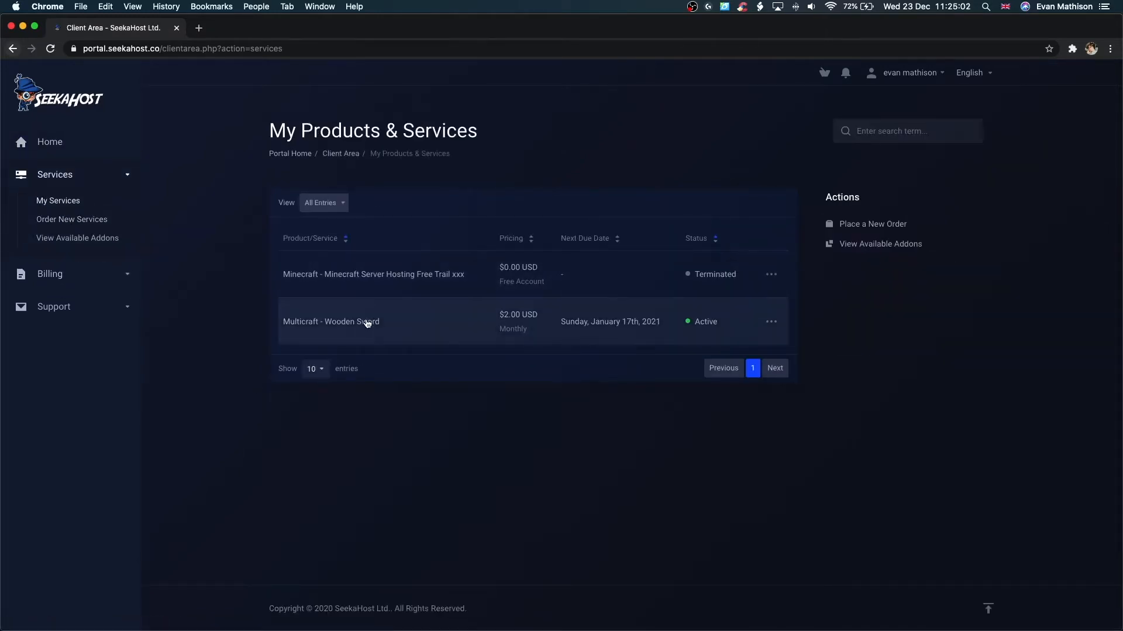
{"action": "left_click", "coordinate": [331, 322]}
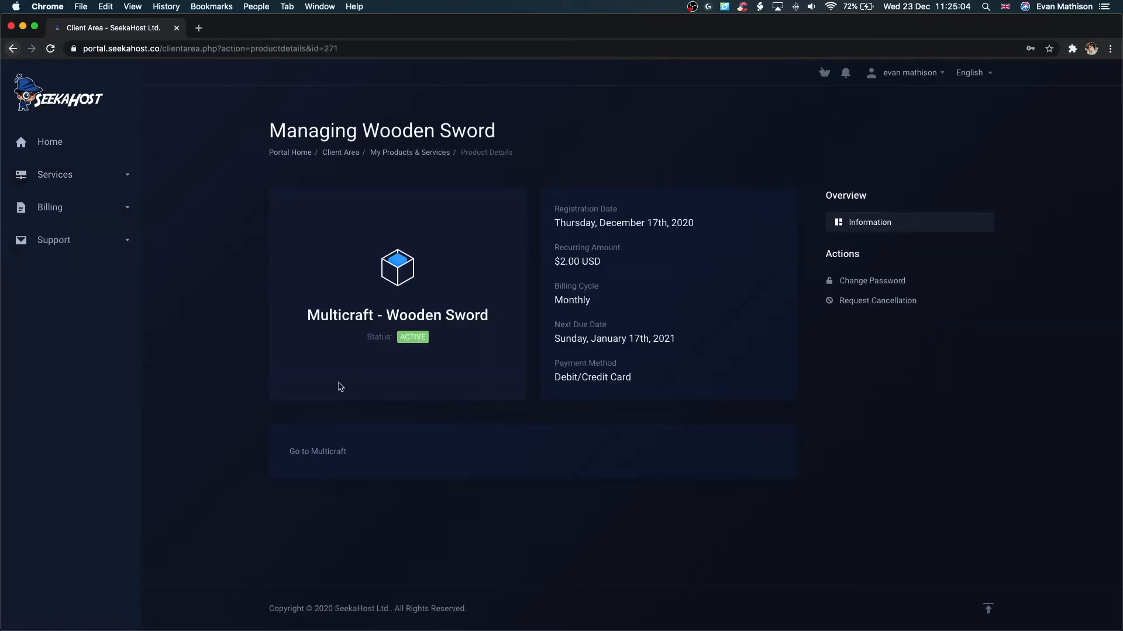
{"action": "left_click", "coordinate": [317, 451]}
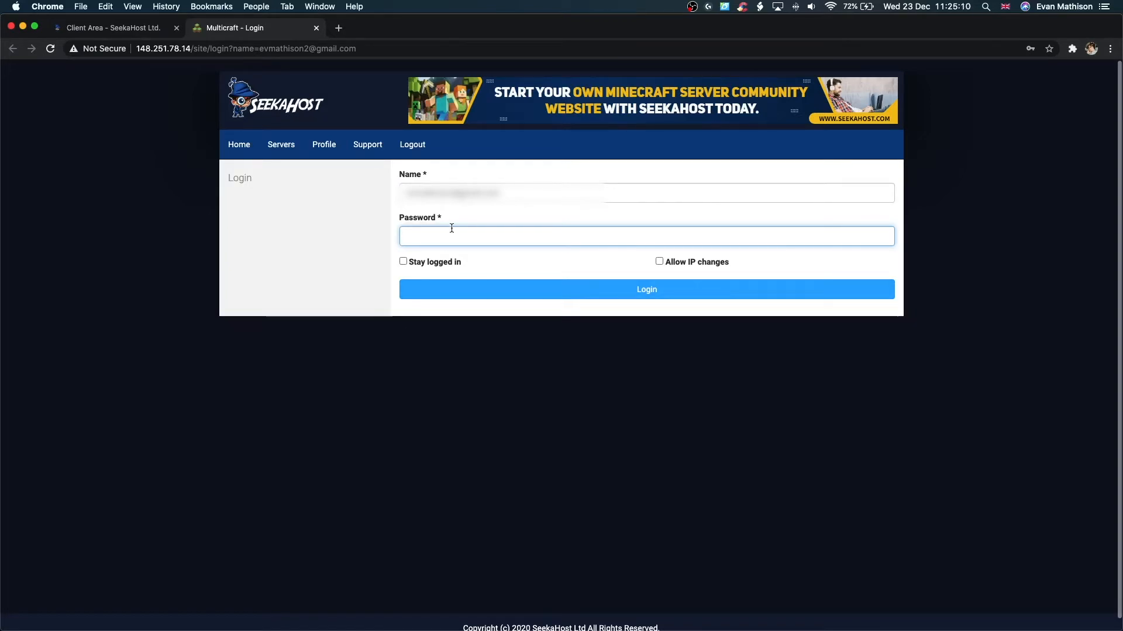
Step: Log into Multicraft to reach the Minecraft server overview
{"action": "left_click", "coordinate": [645, 289]}
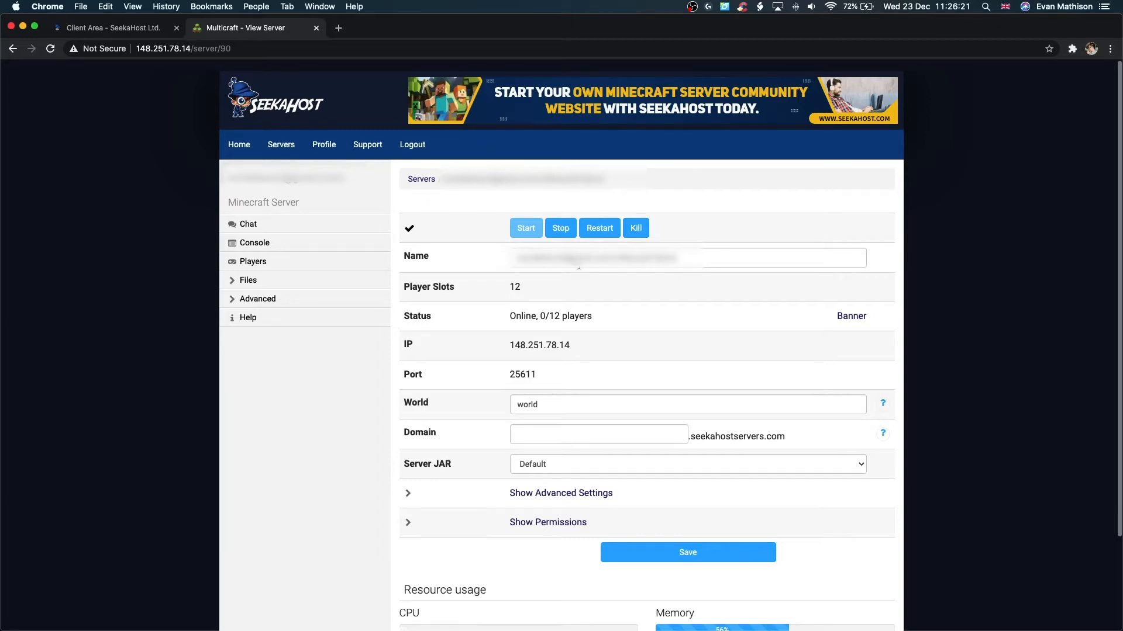
{"action": "mouse_move", "coordinate": [500, 291]}
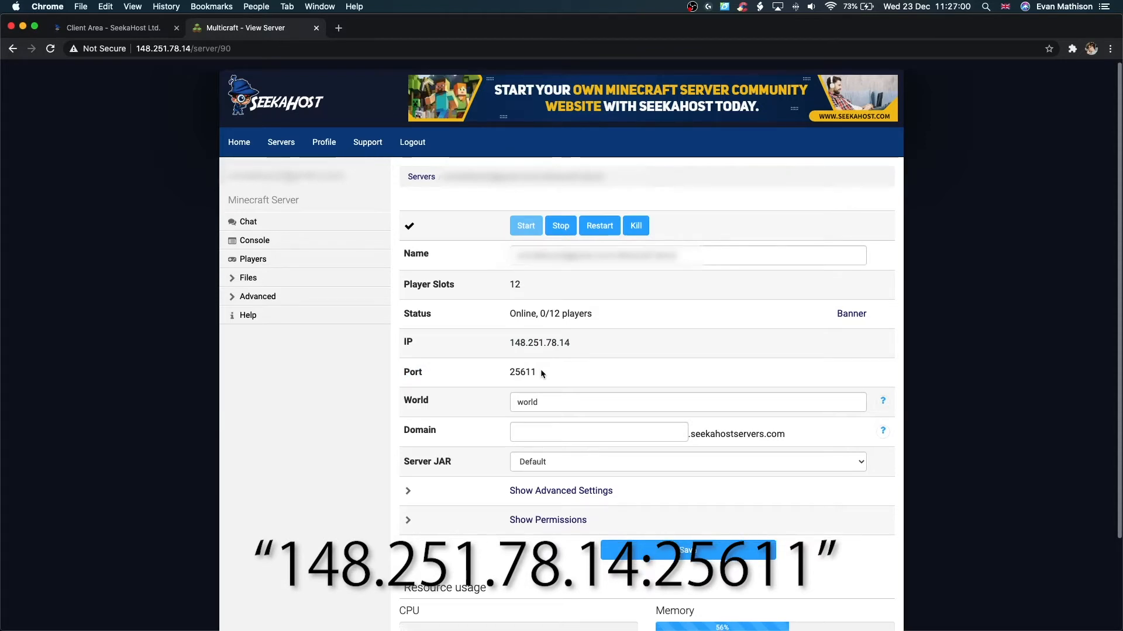
{"action": "mouse_move", "coordinate": [507, 289]}
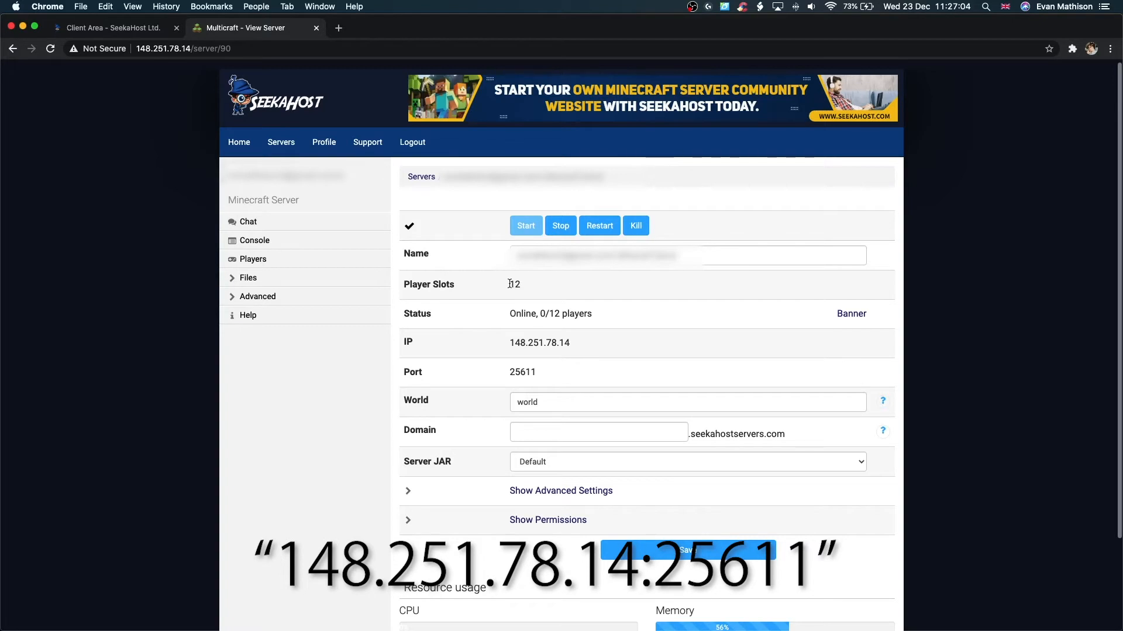
{"action": "left_click", "coordinate": [687, 461]}
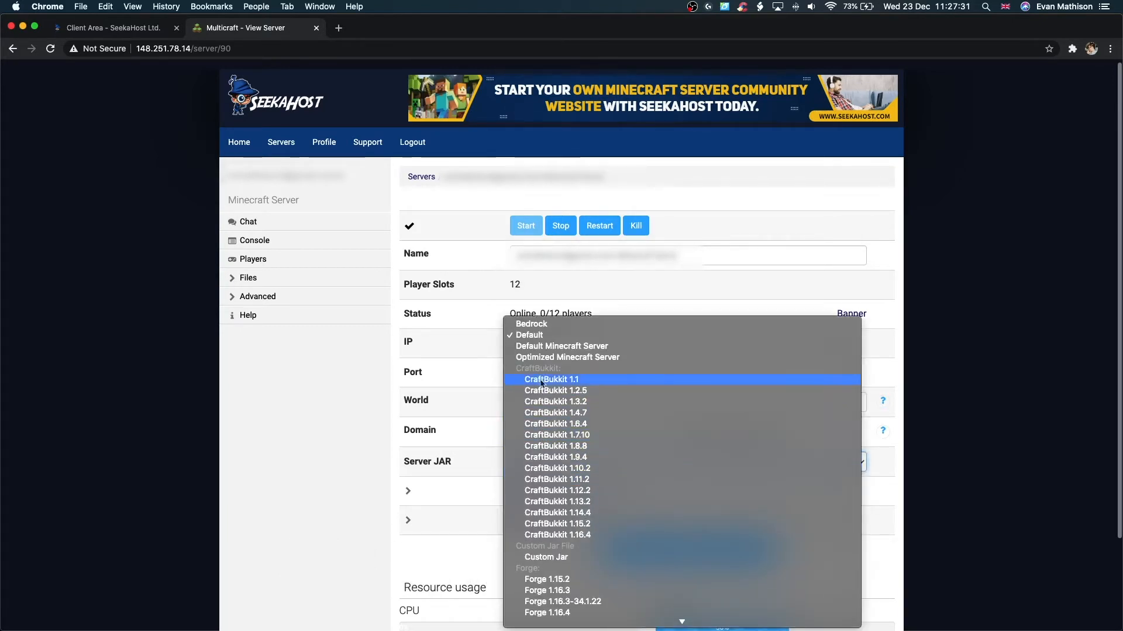
{"action": "scroll", "scroll_direction": "down", "scroll_amount": 3}
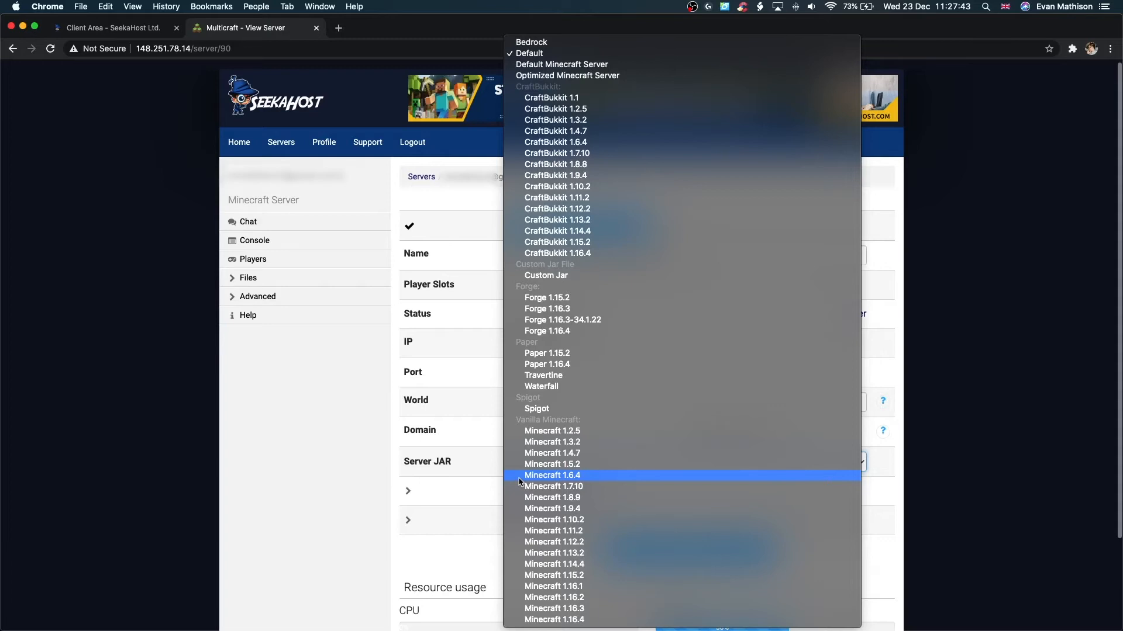
{"action": "mouse_move", "coordinate": [492, 476]}
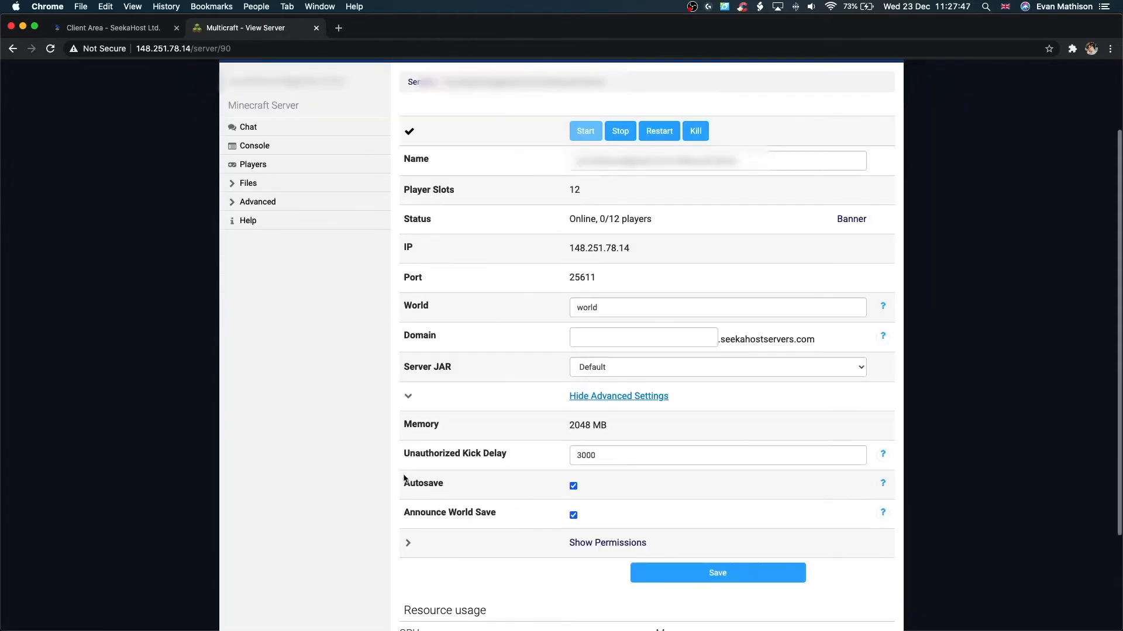
{"action": "mouse_move", "coordinate": [564, 422]}
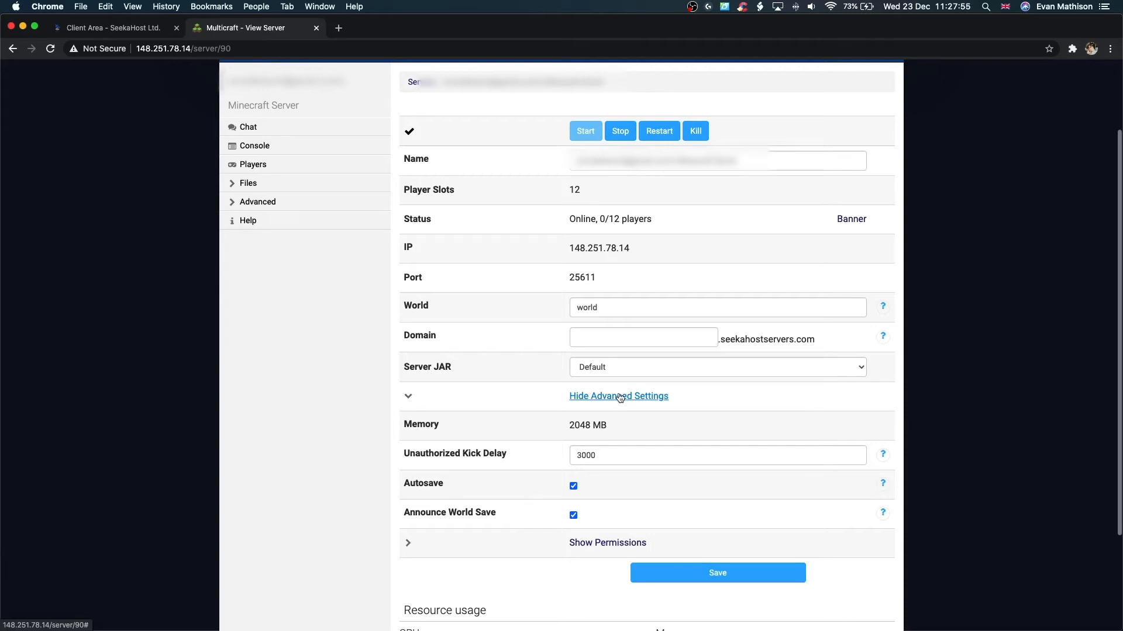
Step: Collapse the advanced settings and permission roles sections after reviewing them
{"action": "left_click", "coordinate": [618, 396]}
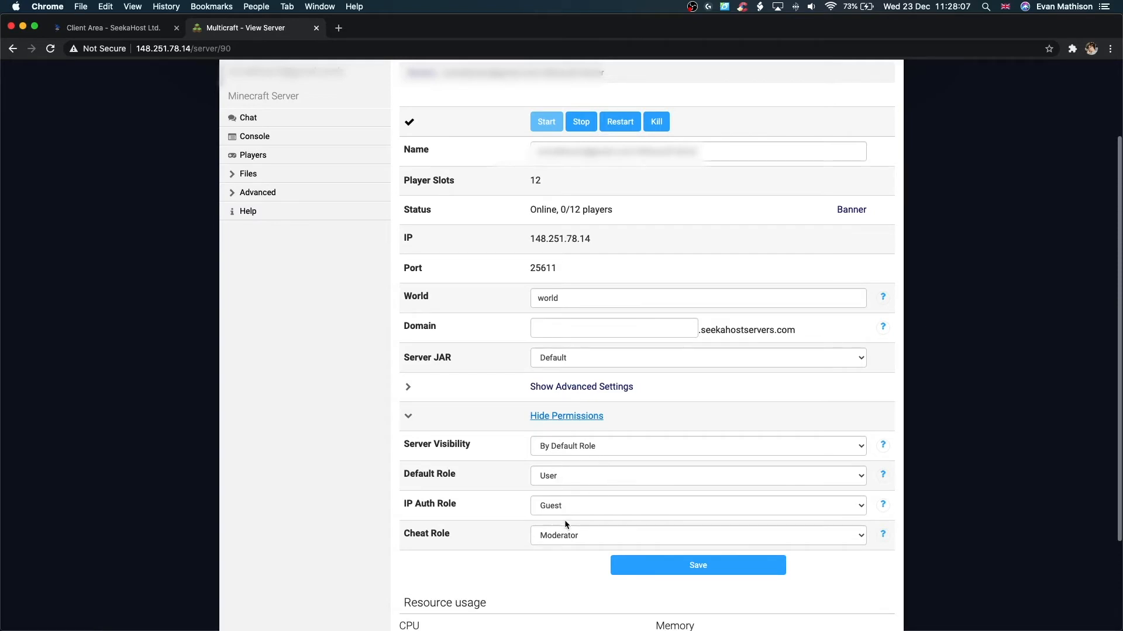
{"action": "left_click", "coordinate": [566, 417]}
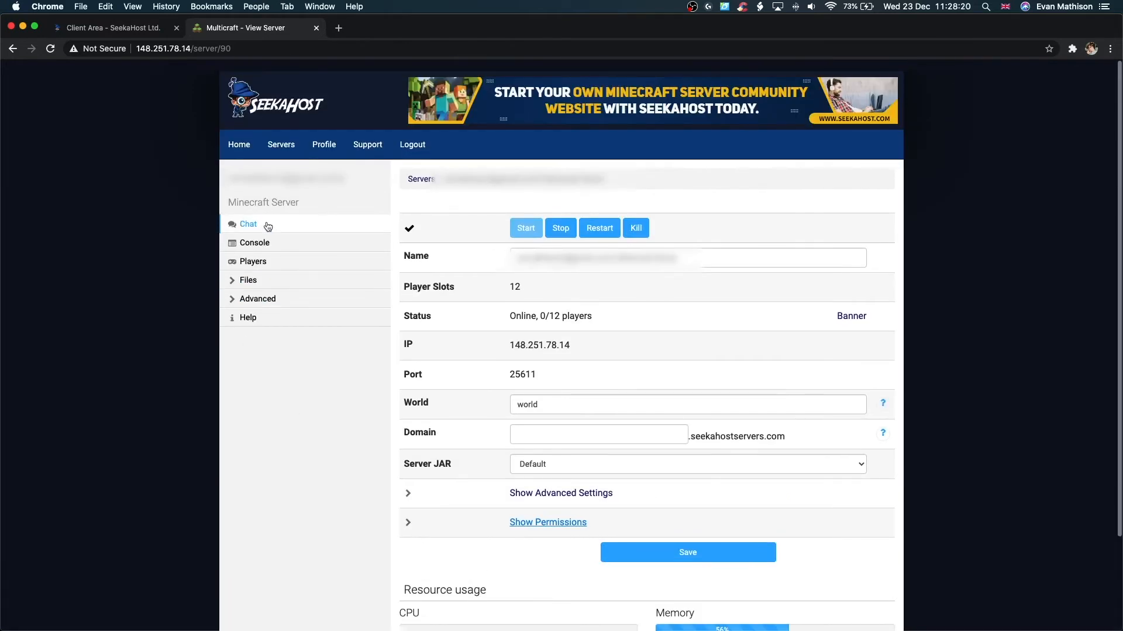
{"action": "left_click", "coordinate": [248, 224]}
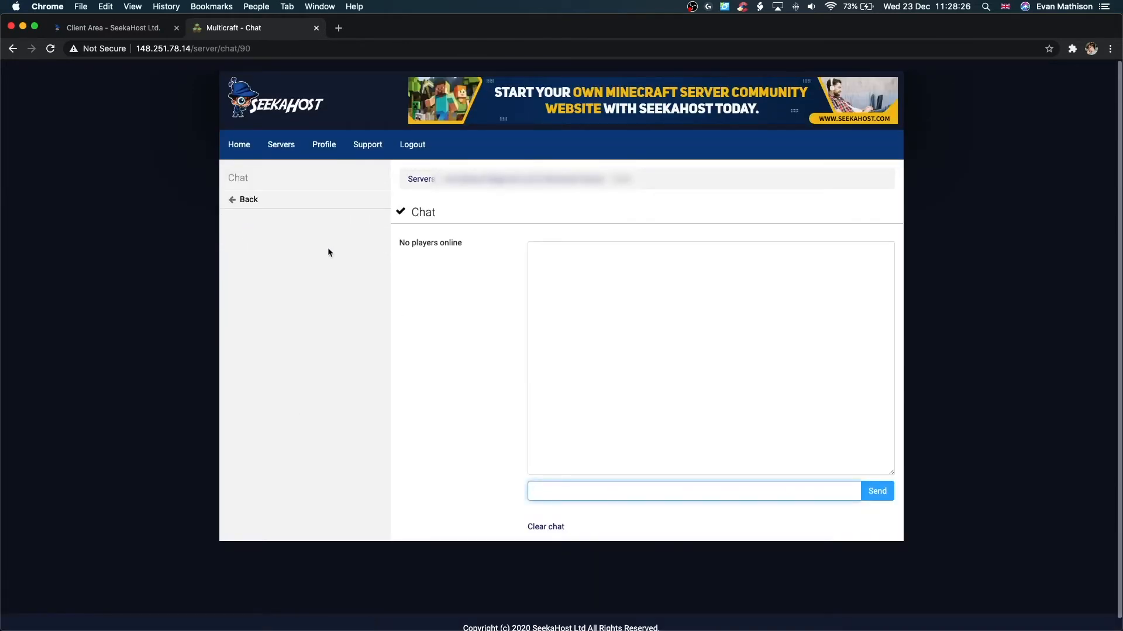
{"action": "mouse_move", "coordinate": [248, 198]}
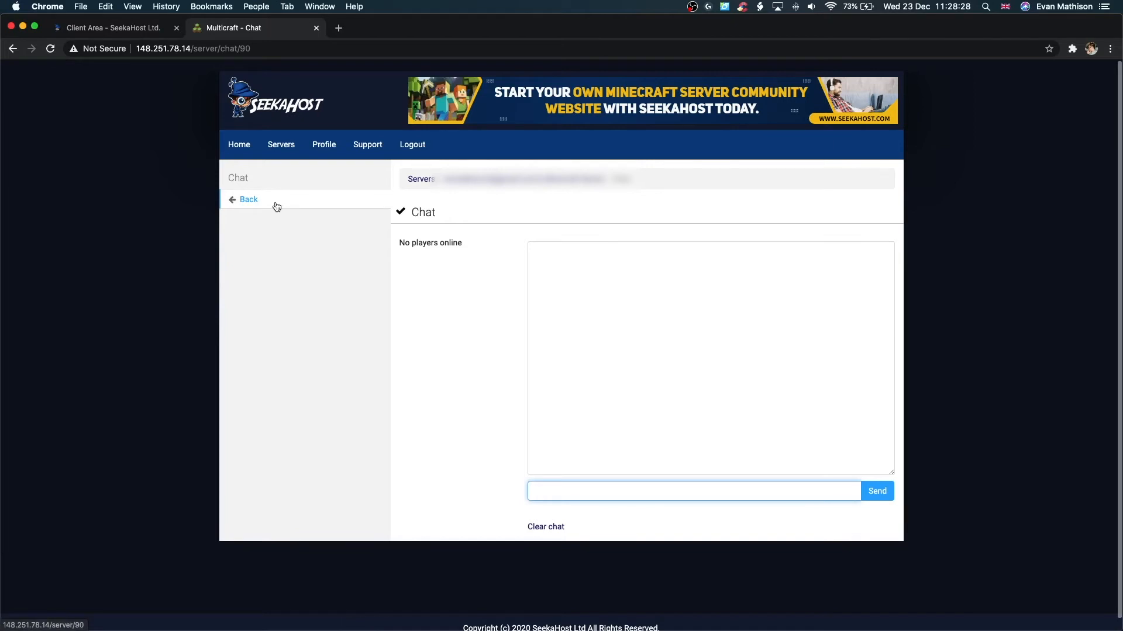
{"action": "left_click", "coordinate": [247, 199]}
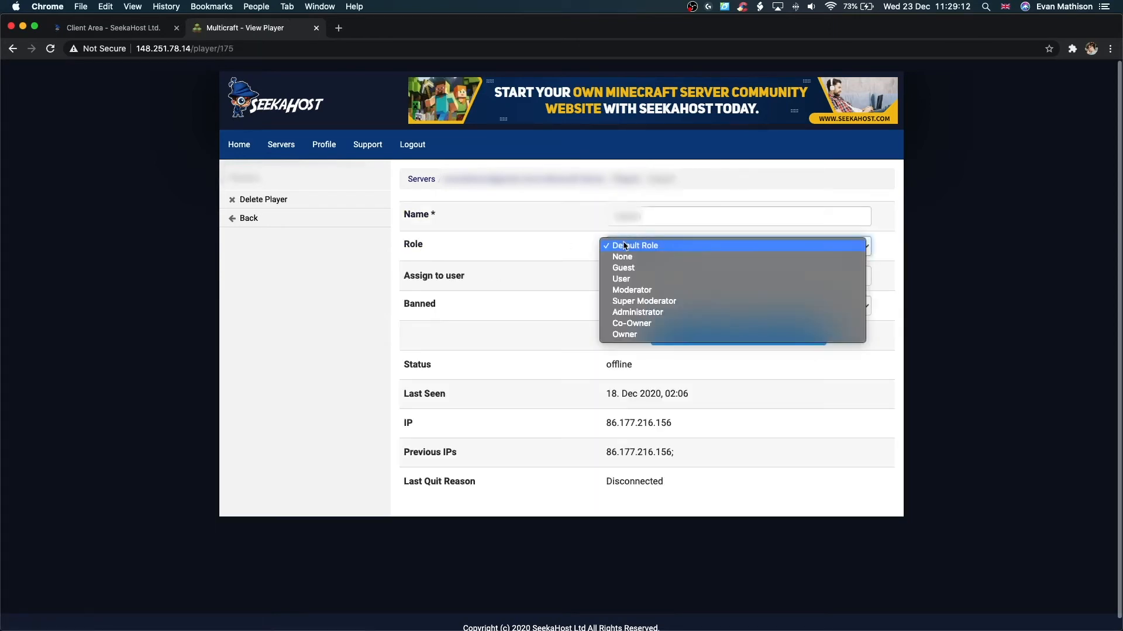
{"action": "left_click", "coordinate": [632, 245]}
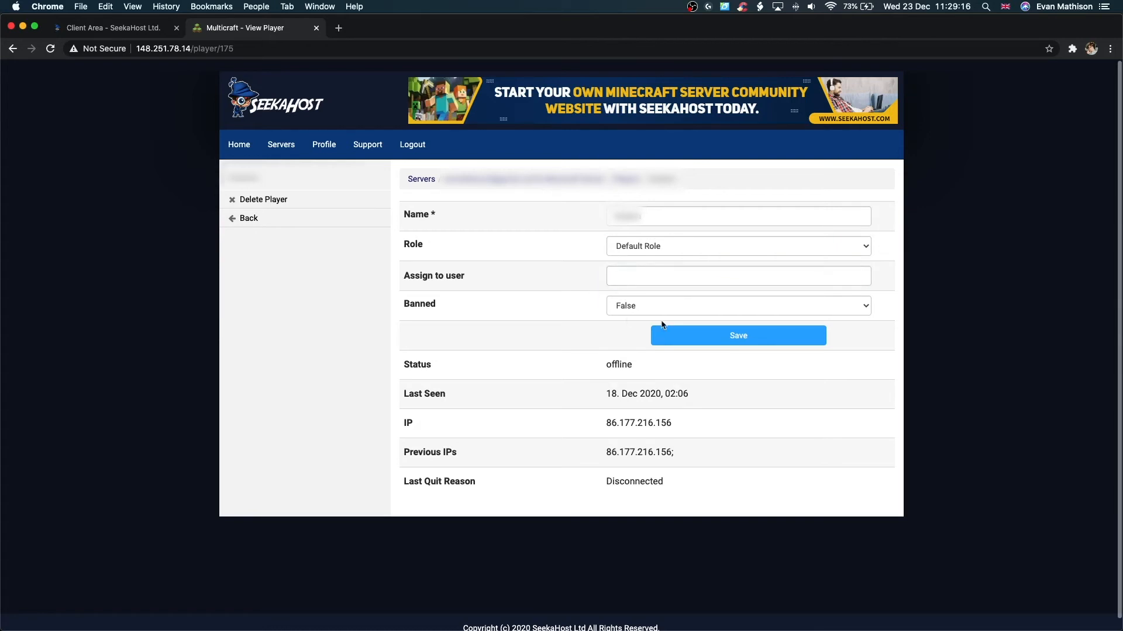
{"action": "left_click", "coordinate": [738, 305]}
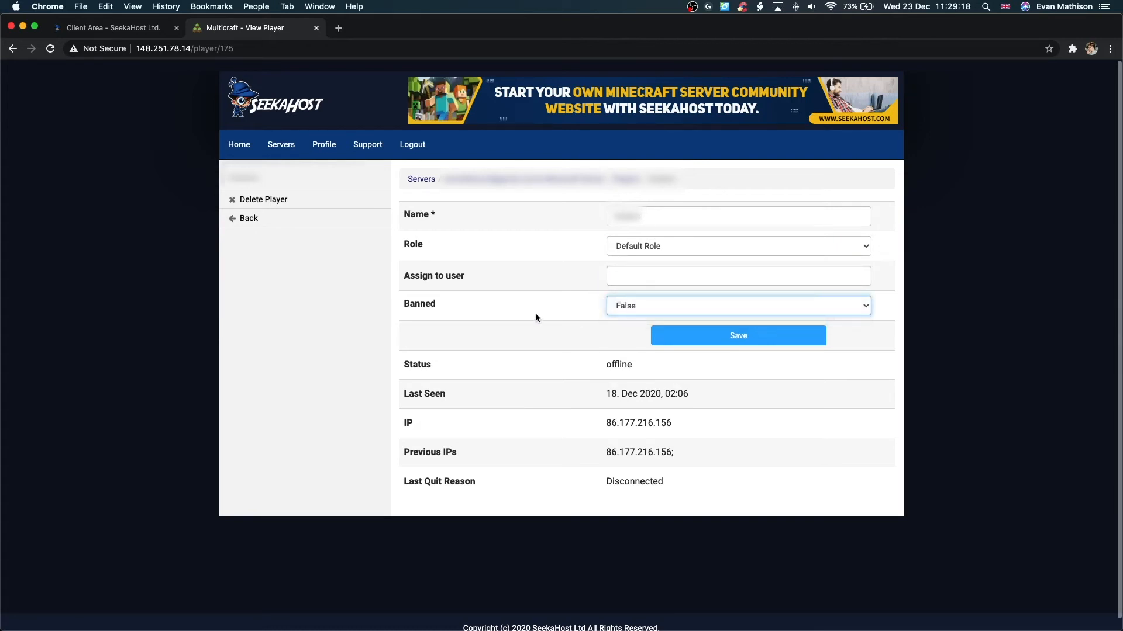
{"action": "mouse_move", "coordinate": [634, 307]}
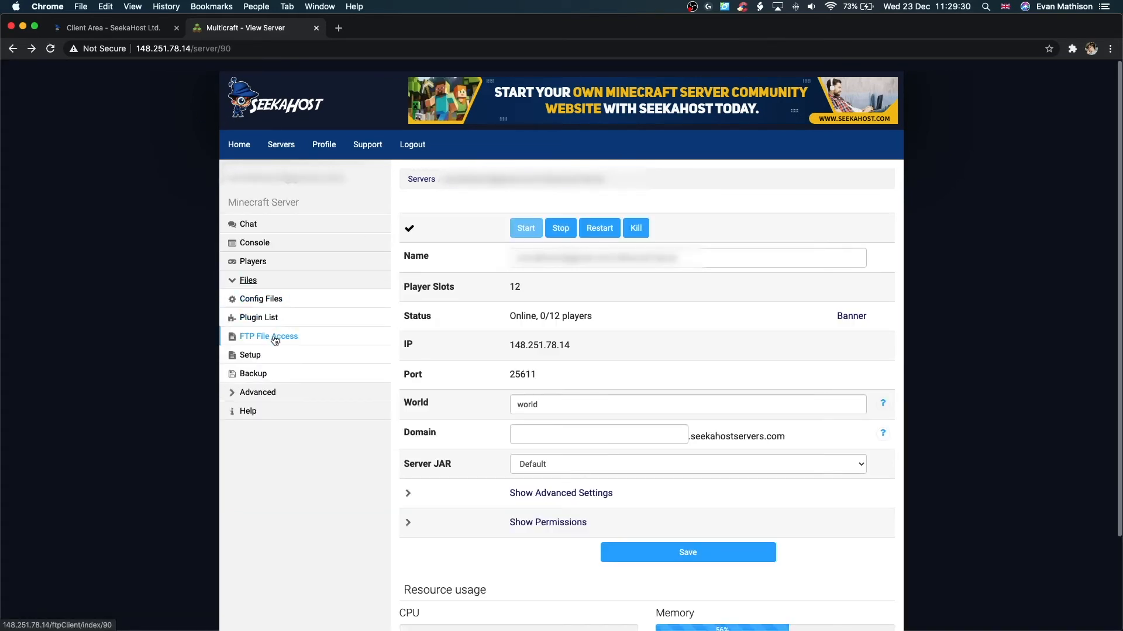
{"action": "mouse_move", "coordinate": [257, 393]}
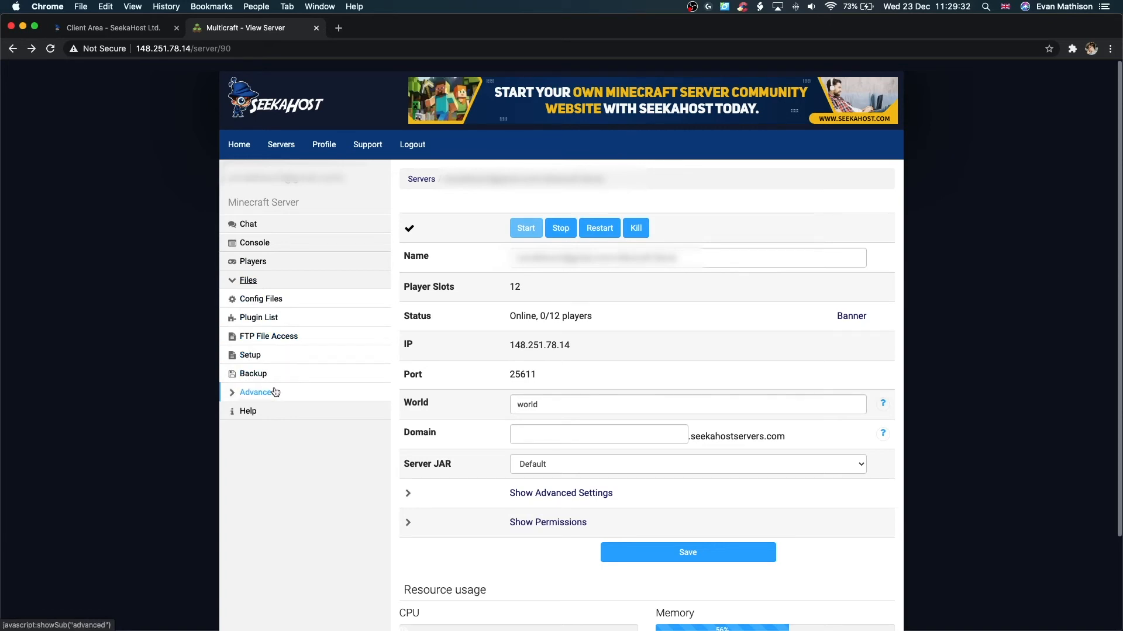
Step: Expand the Advanced sidebar options and go back to the server overview
{"action": "left_click", "coordinate": [253, 373]}
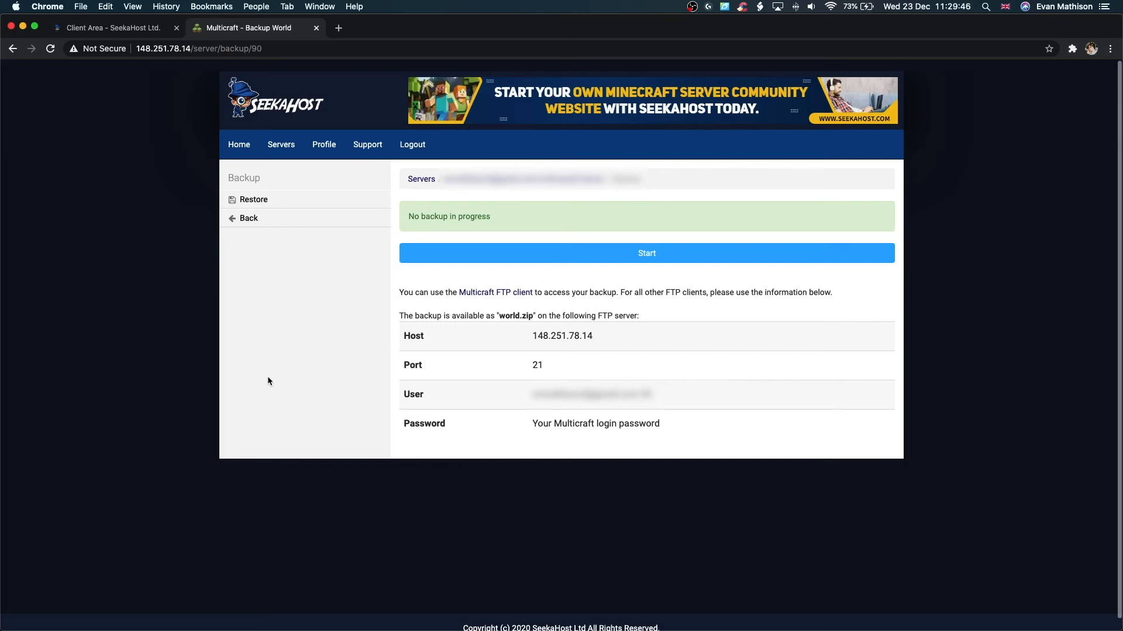
{"action": "left_click", "coordinate": [248, 218]}
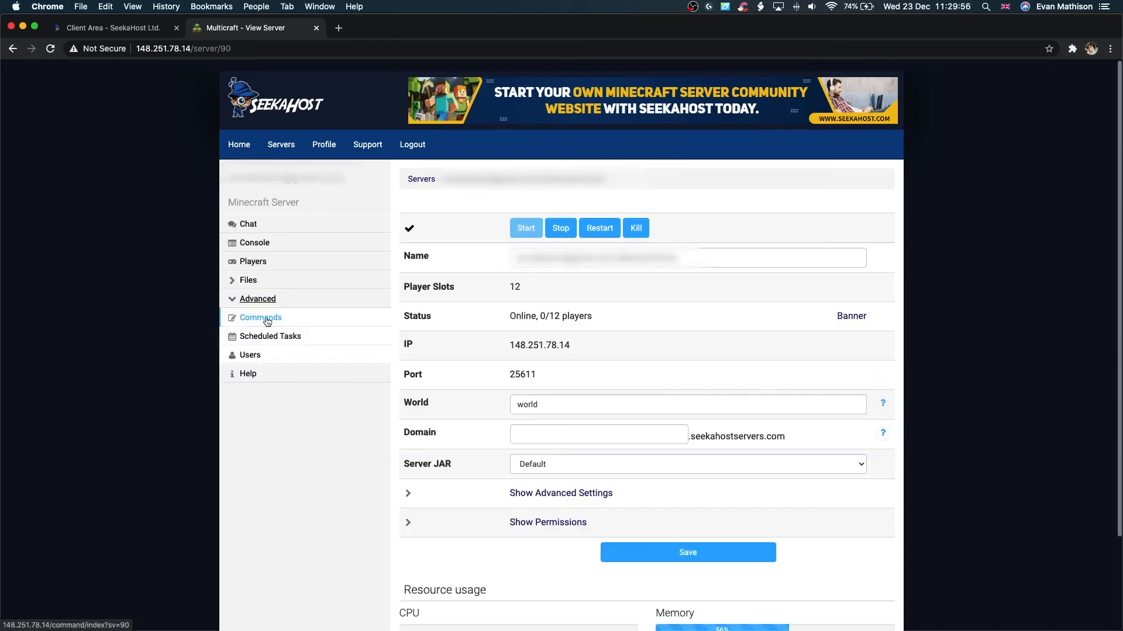
Step: View the Command List table with its 18 commands, roles and chat triggers
{"action": "left_click", "coordinate": [260, 317]}
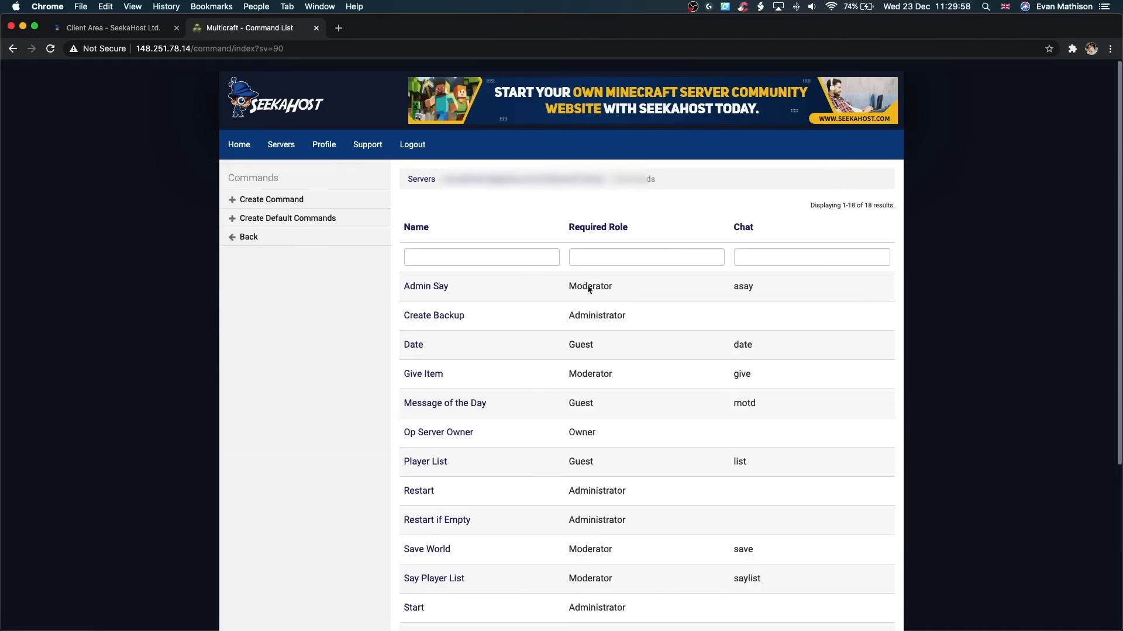
{"action": "mouse_move", "coordinate": [648, 282]}
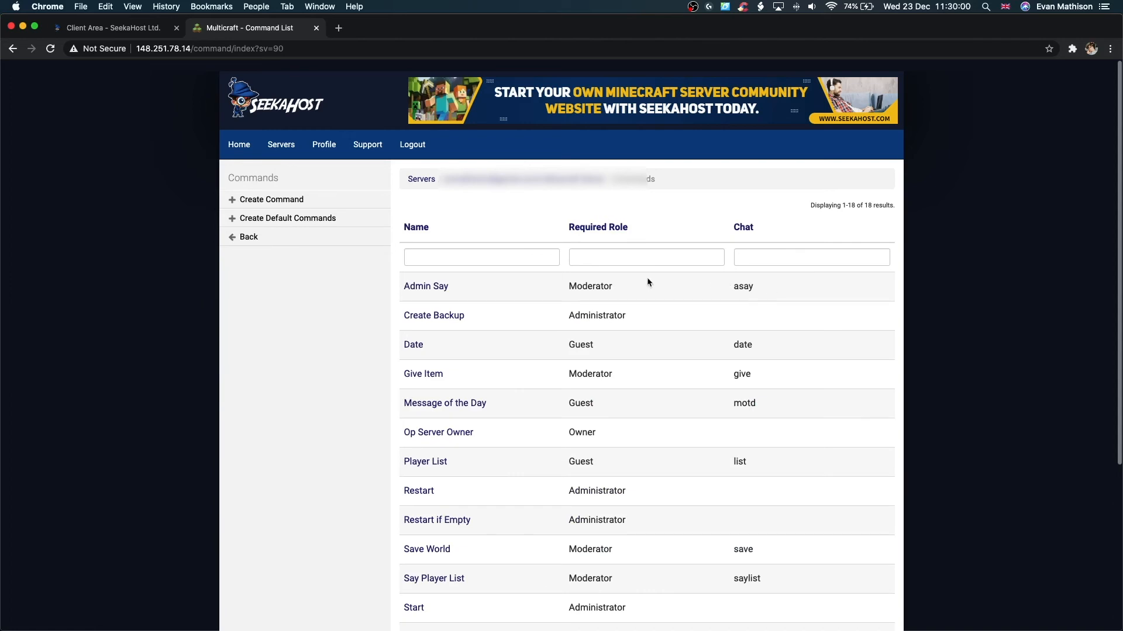
{"action": "mouse_move", "coordinate": [507, 283]}
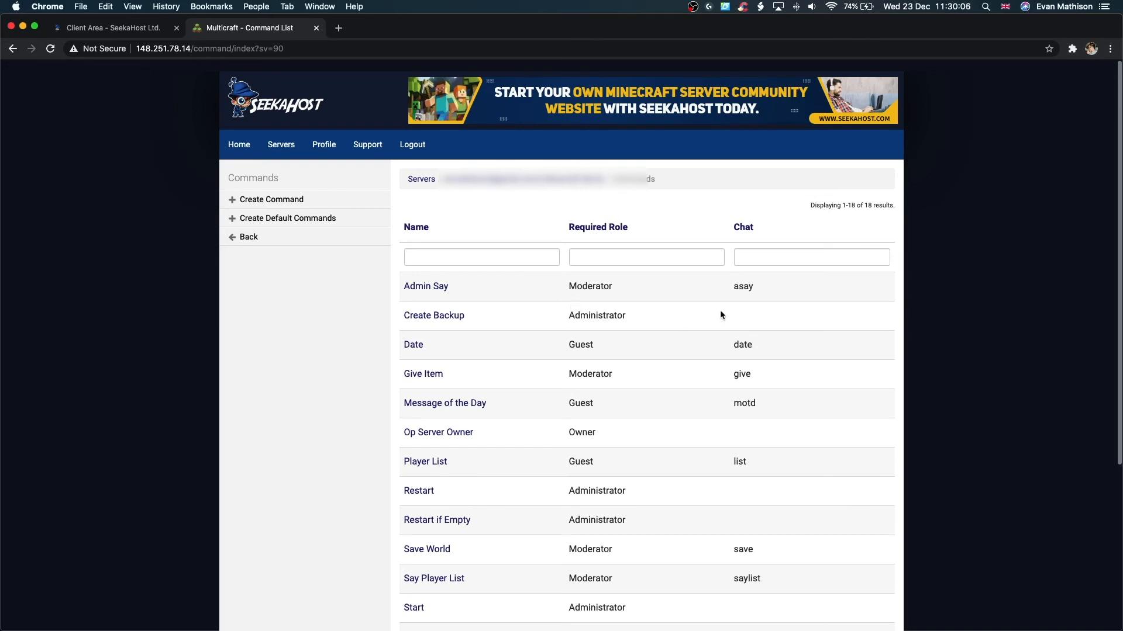
{"action": "mouse_move", "coordinate": [589, 341]}
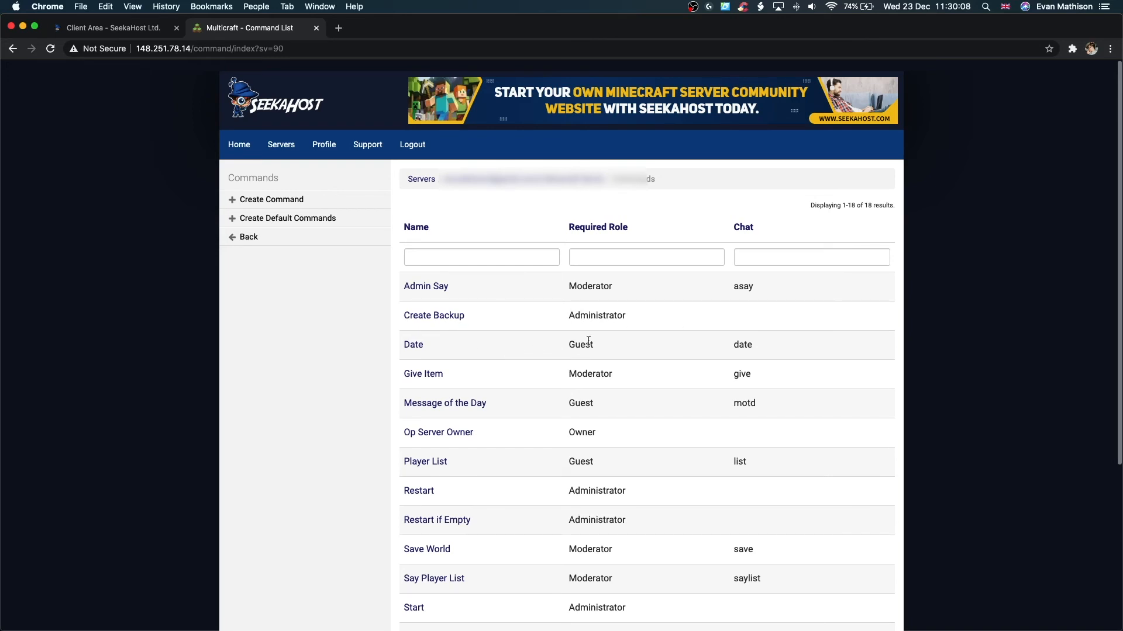
{"action": "mouse_move", "coordinate": [718, 378]}
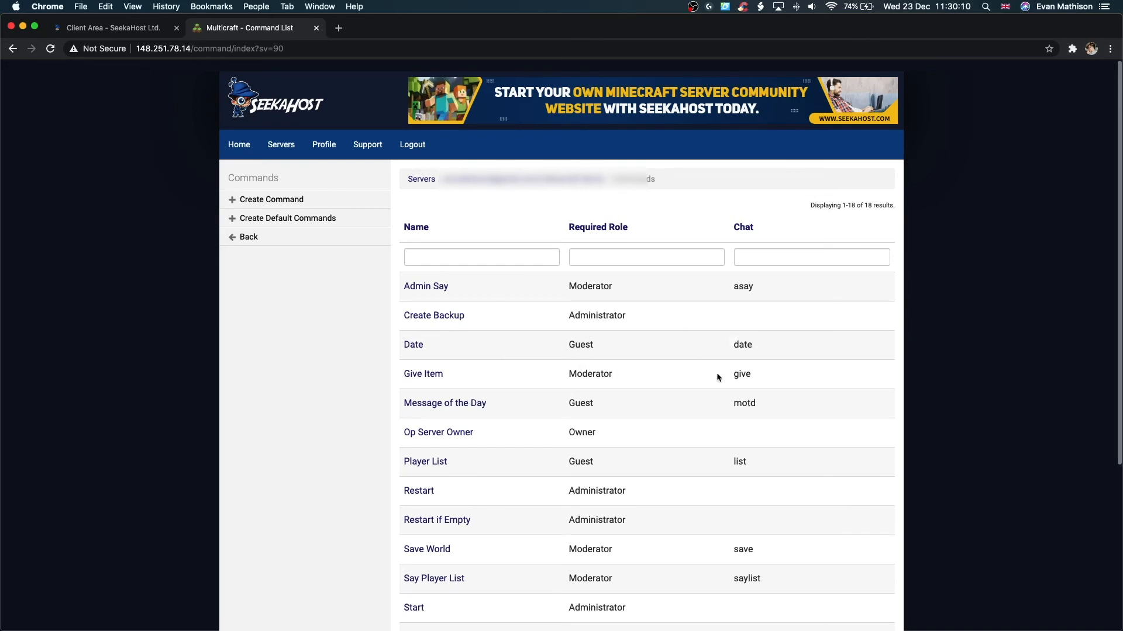
{"action": "mouse_move", "coordinate": [690, 413]}
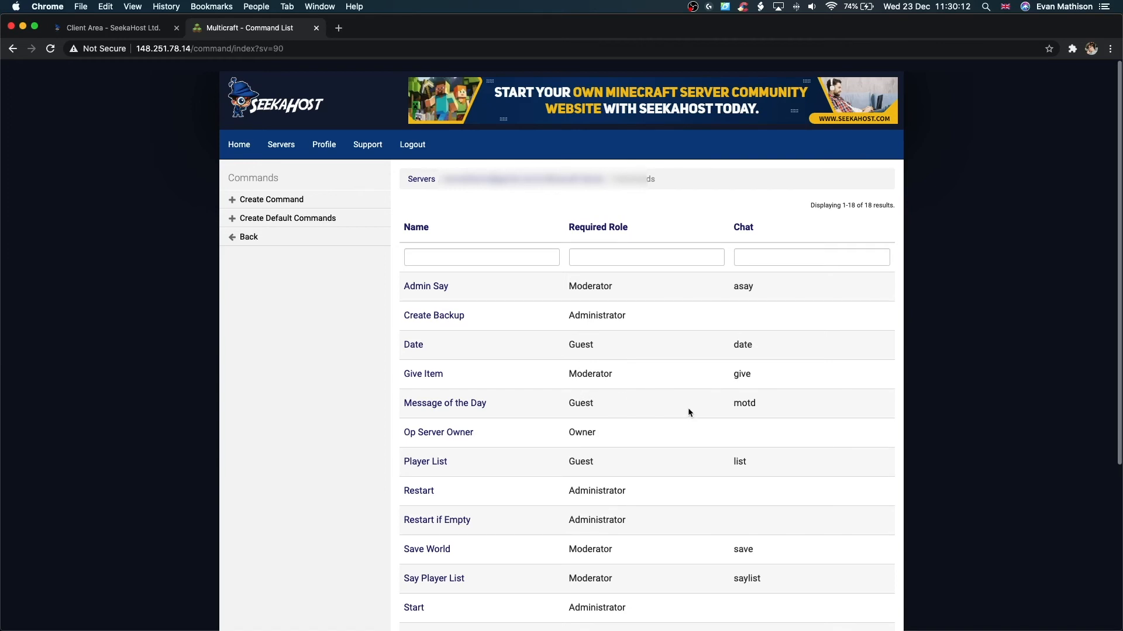
{"action": "scroll", "scroll_direction": "down", "scroll_amount": 3}
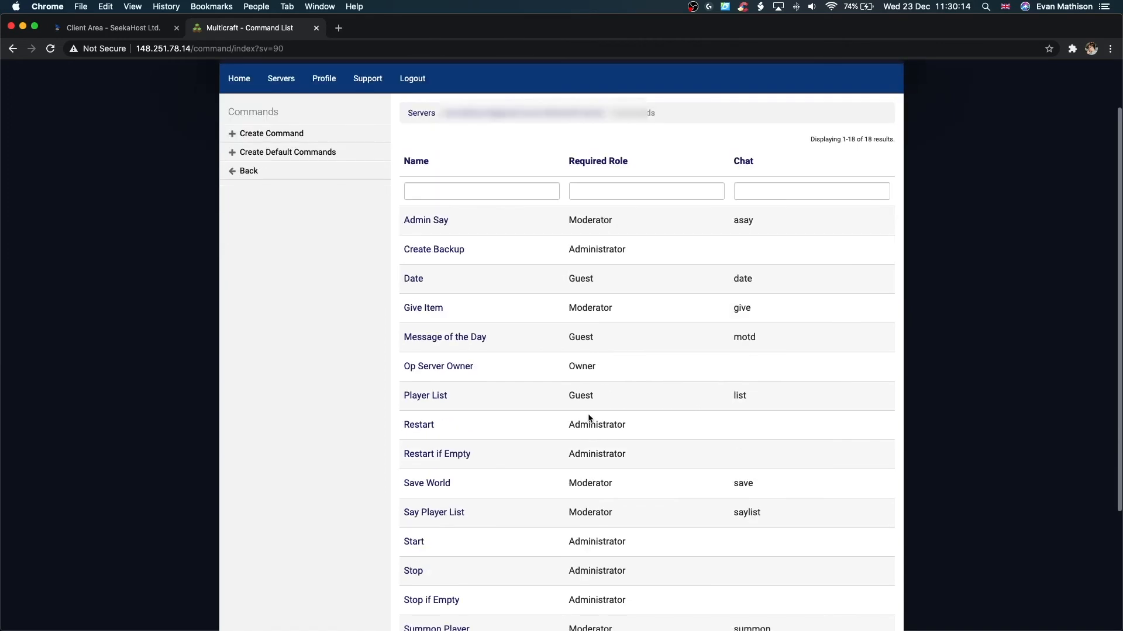
{"action": "scroll", "scroll_direction": "down", "scroll_amount": 3}
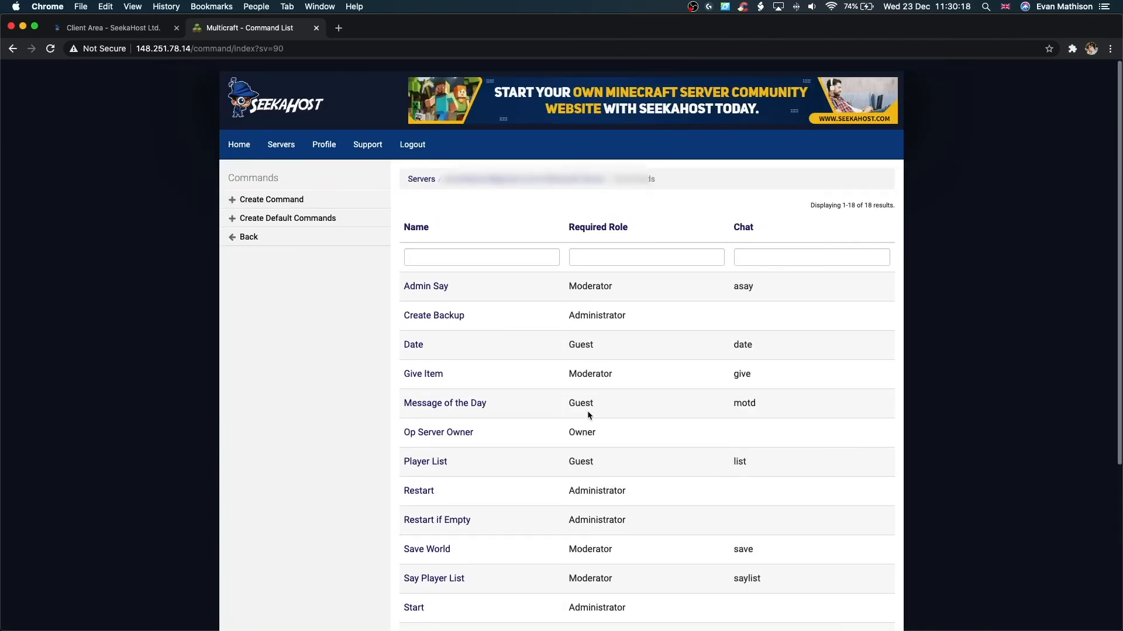
{"action": "mouse_move", "coordinate": [585, 408]}
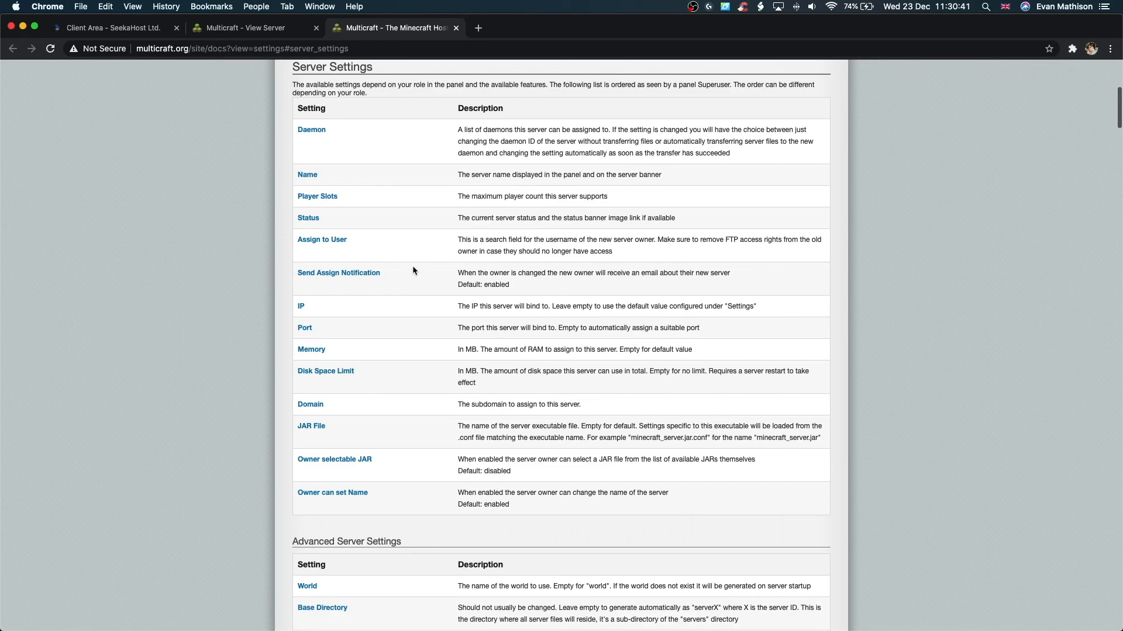
{"action": "scroll", "scroll_direction": "down", "scroll_amount": 3}
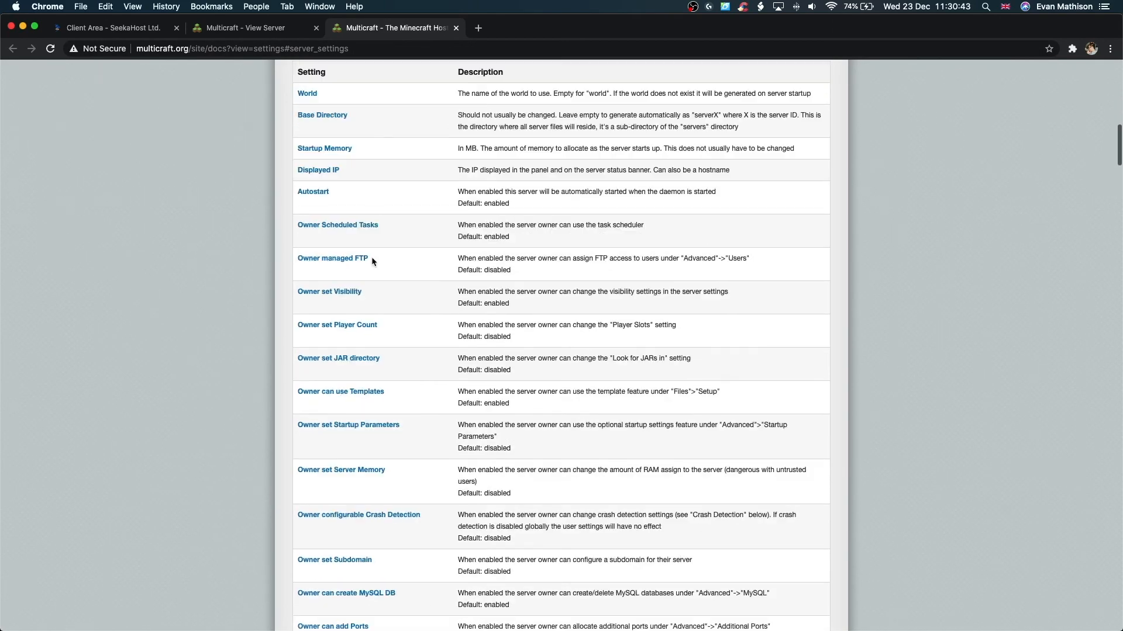
{"action": "scroll", "scroll_direction": "down", "scroll_amount": 3}
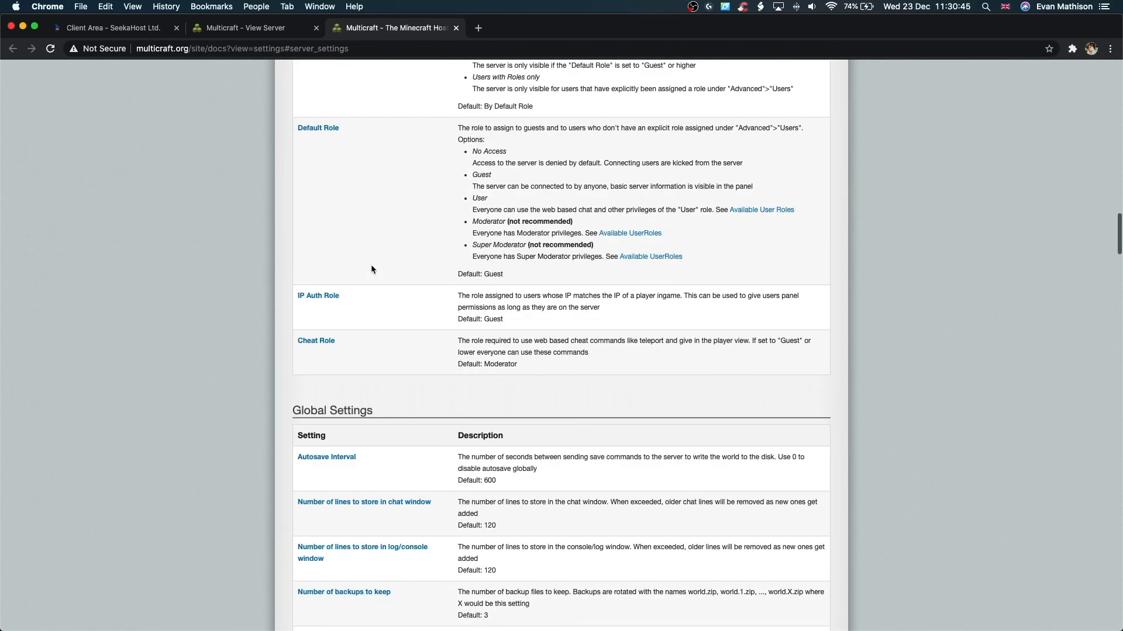
{"action": "scroll", "scroll_direction": "down", "scroll_amount": 3}
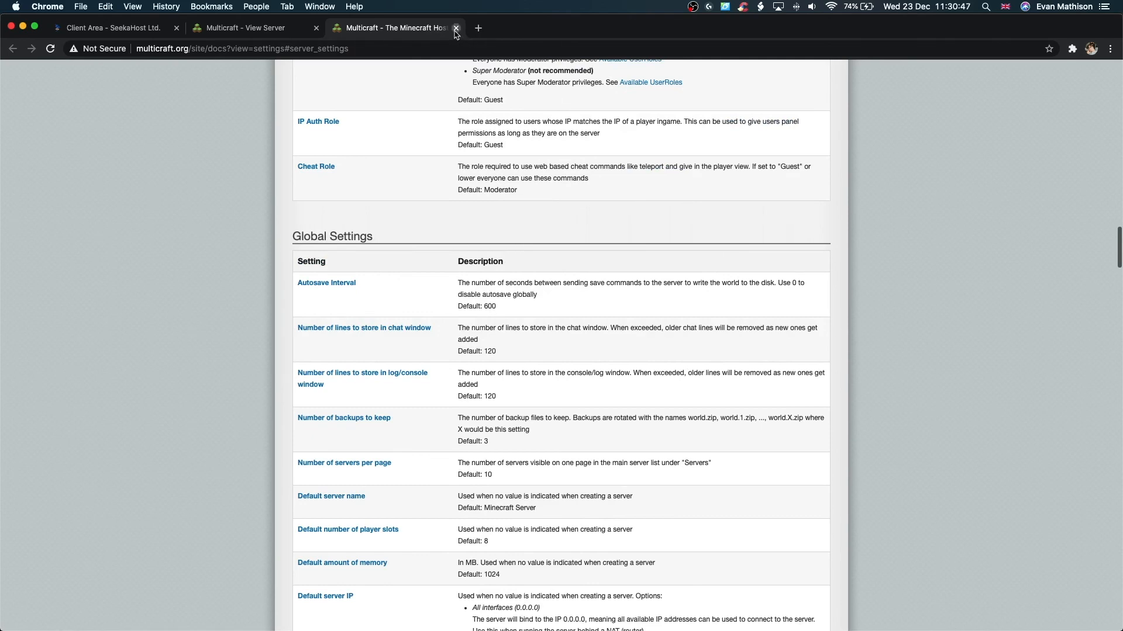
Step: Close the docs tab and show the Support contact form
{"action": "left_click", "coordinate": [456, 28]}
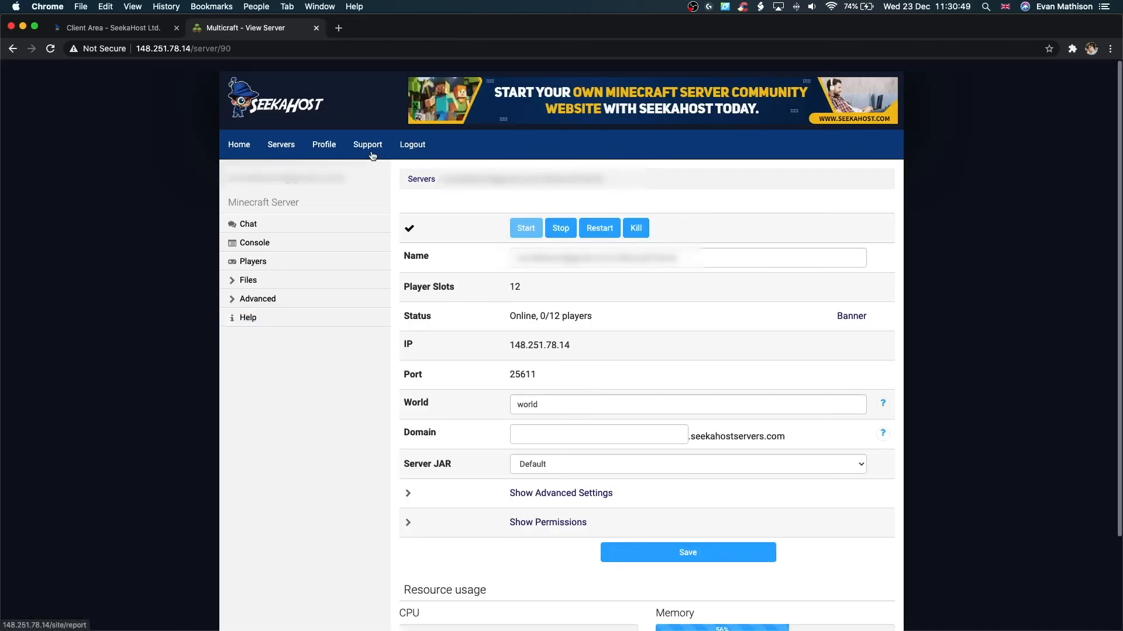
{"action": "left_click", "coordinate": [367, 144]}
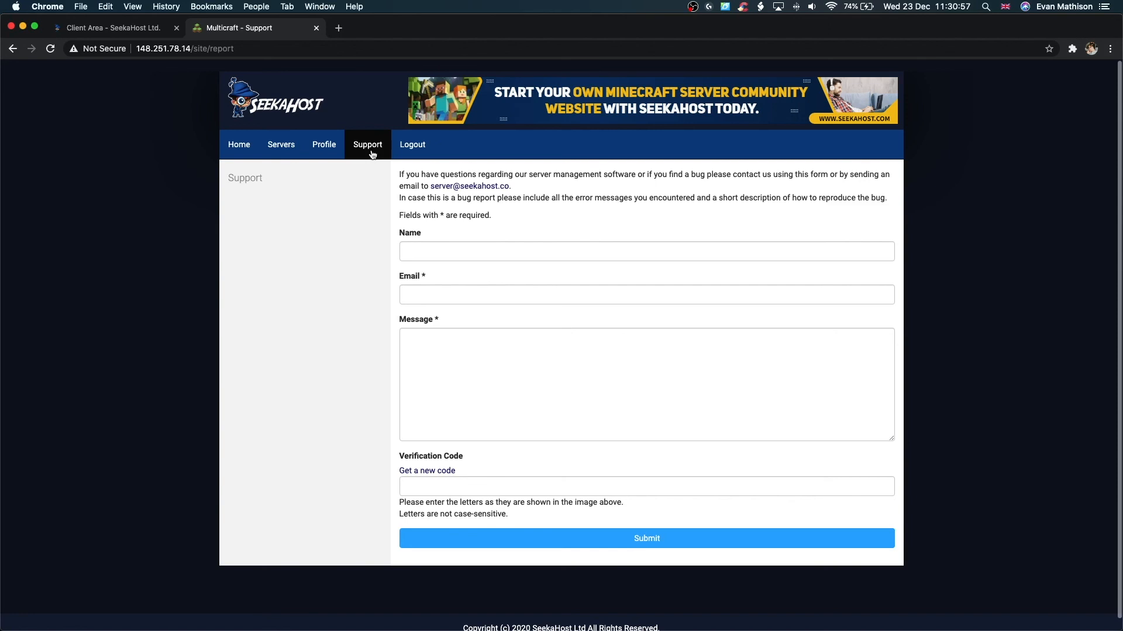
{"action": "mouse_move", "coordinate": [200, 307]}
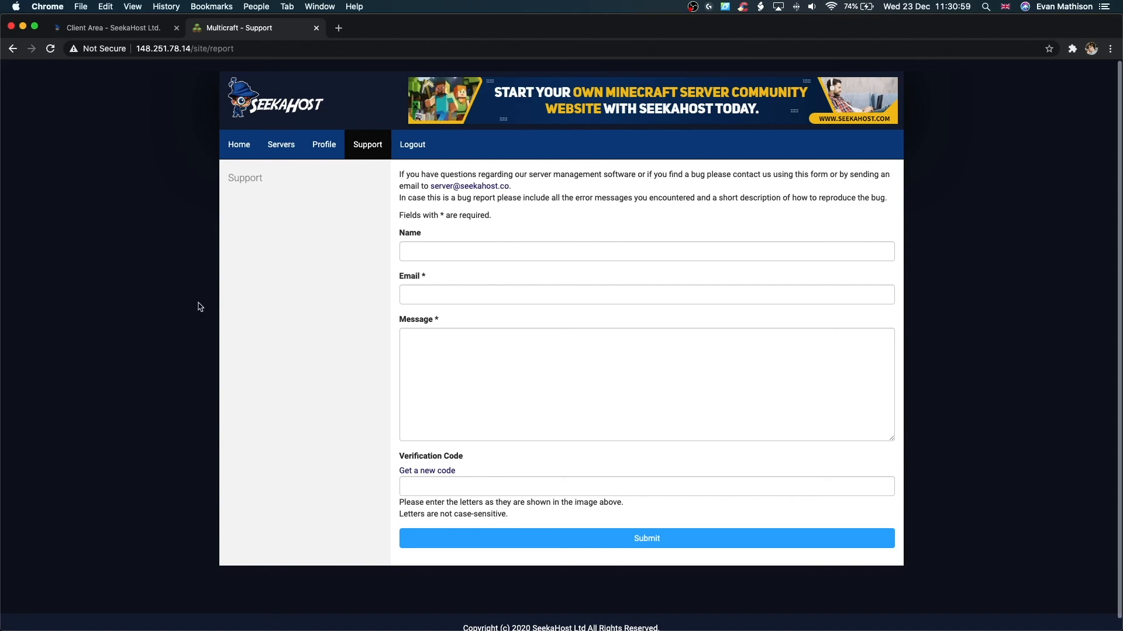